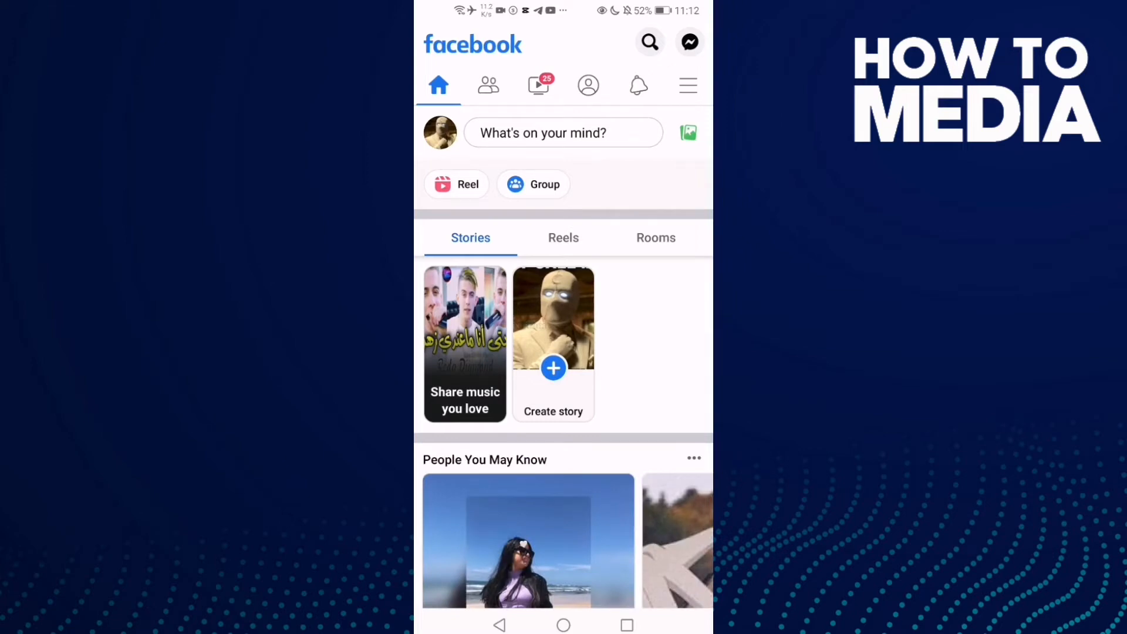
- Reach the Settings & privacy page from the main Facebook menu
left_click(686, 84)
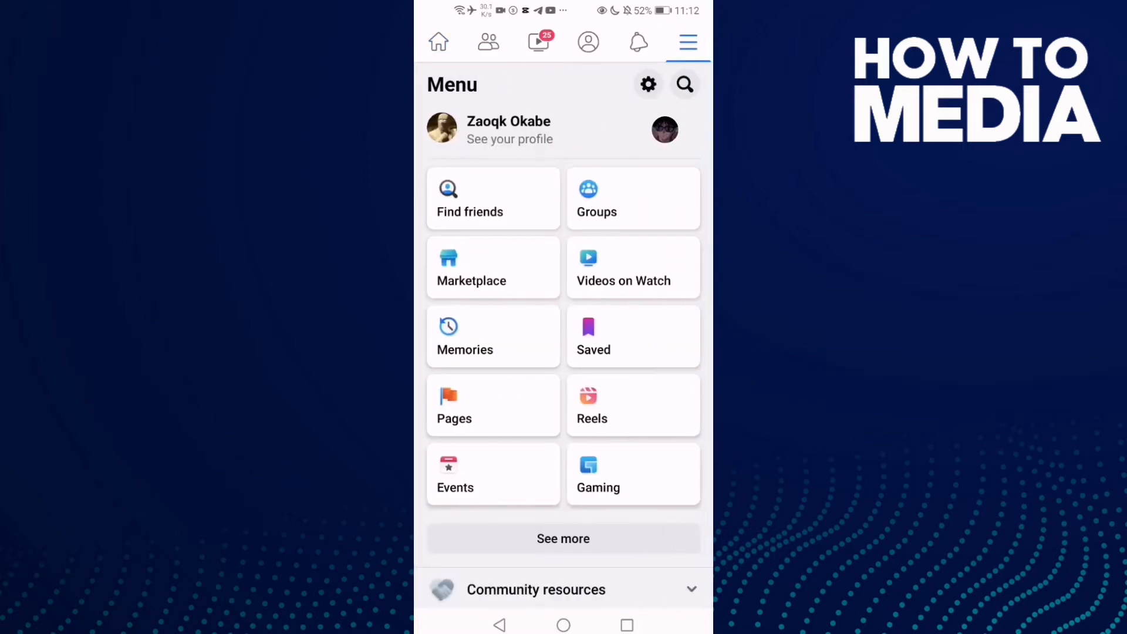
scroll("down", 3)
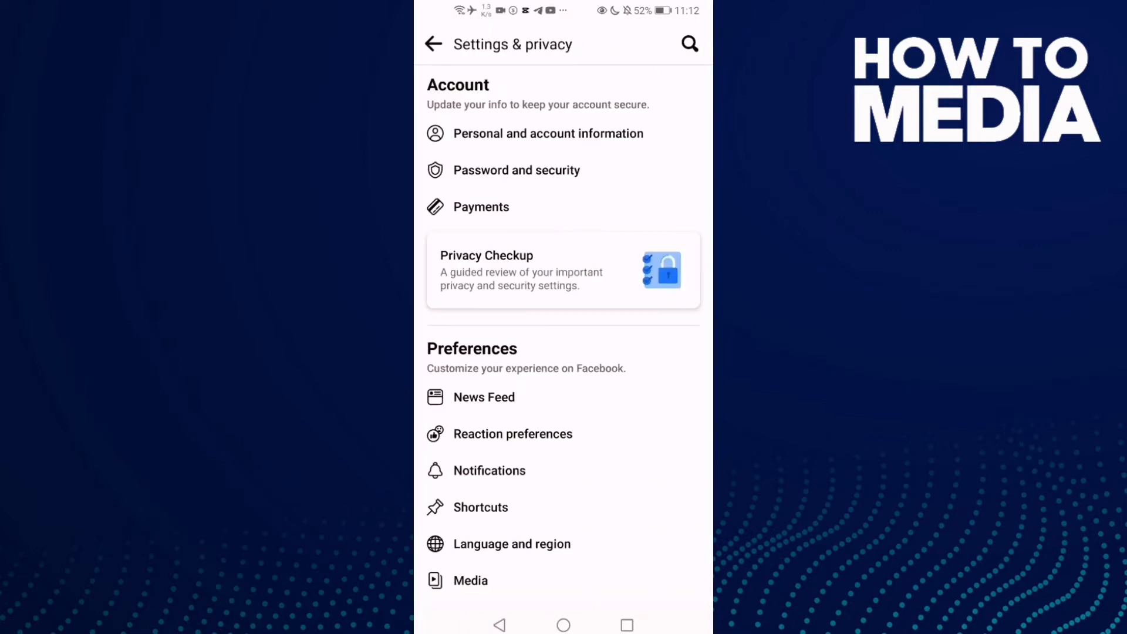
- Go to the Browser settings under Permissions
scroll("down", 3)
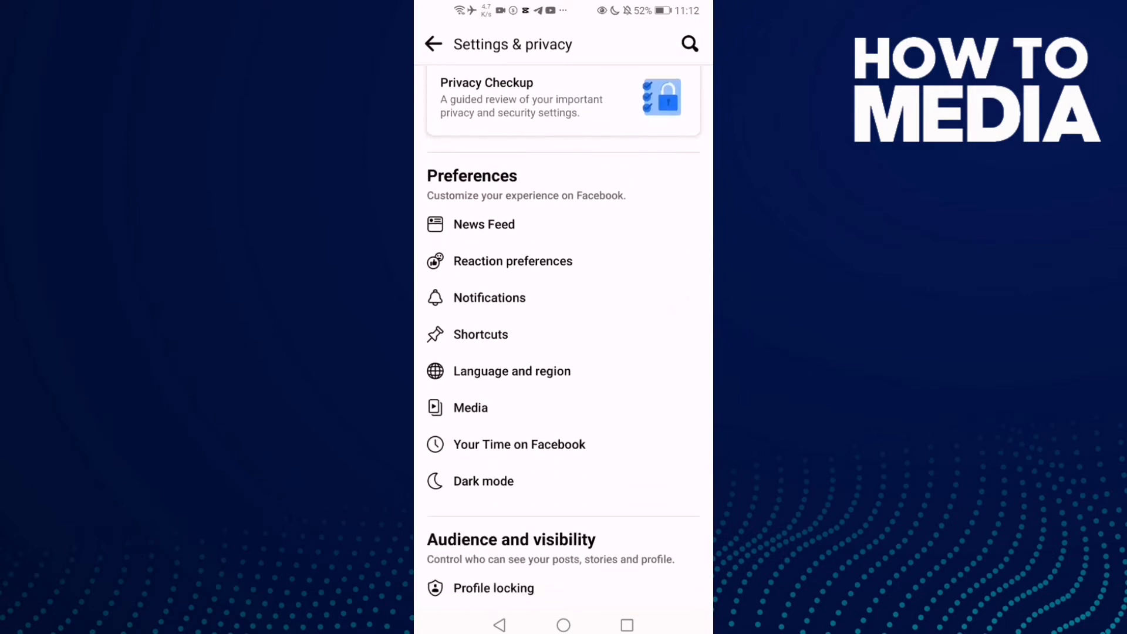
scroll("down", 3)
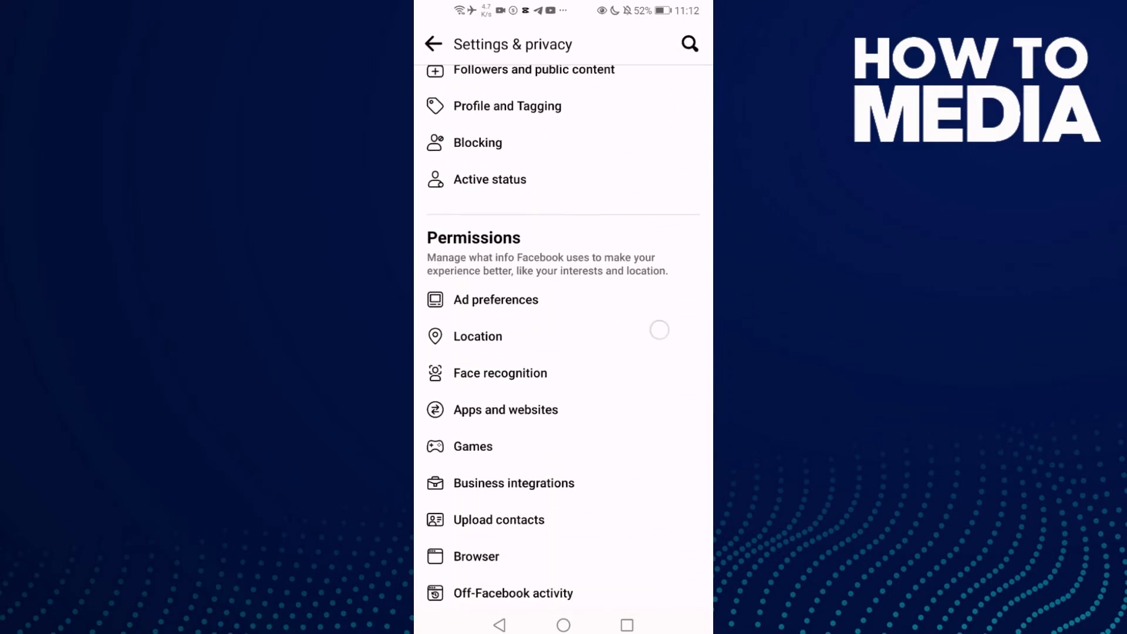
scroll("down", 3)
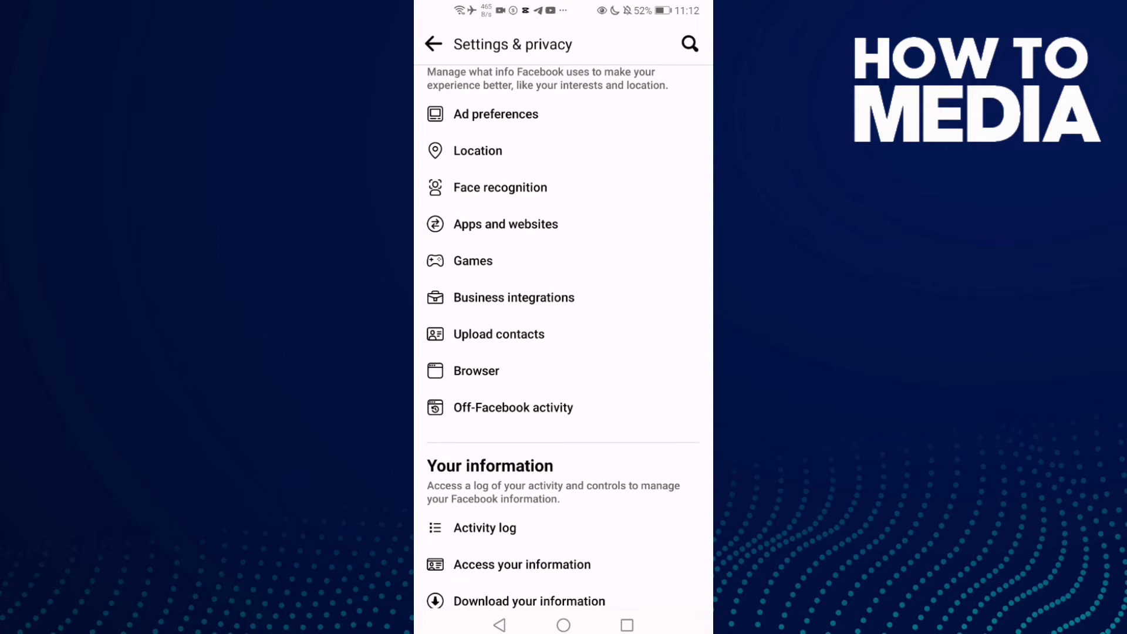
left_click(476, 369)
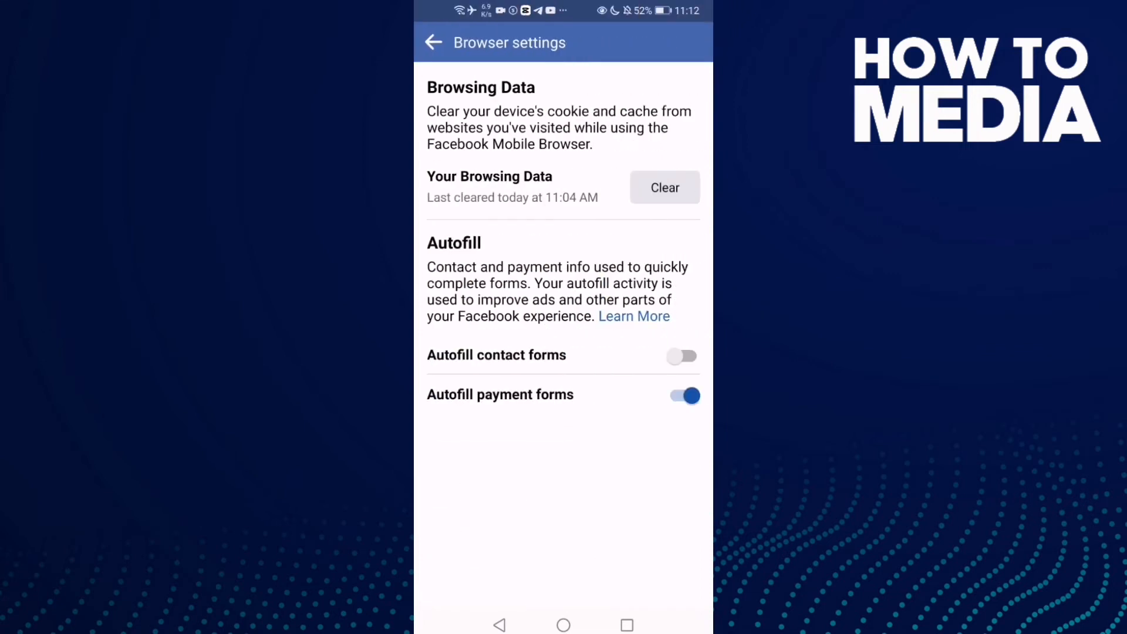
- Switch on 'Autofill contact forms' and return to the phone's home screen
left_click(680, 354)
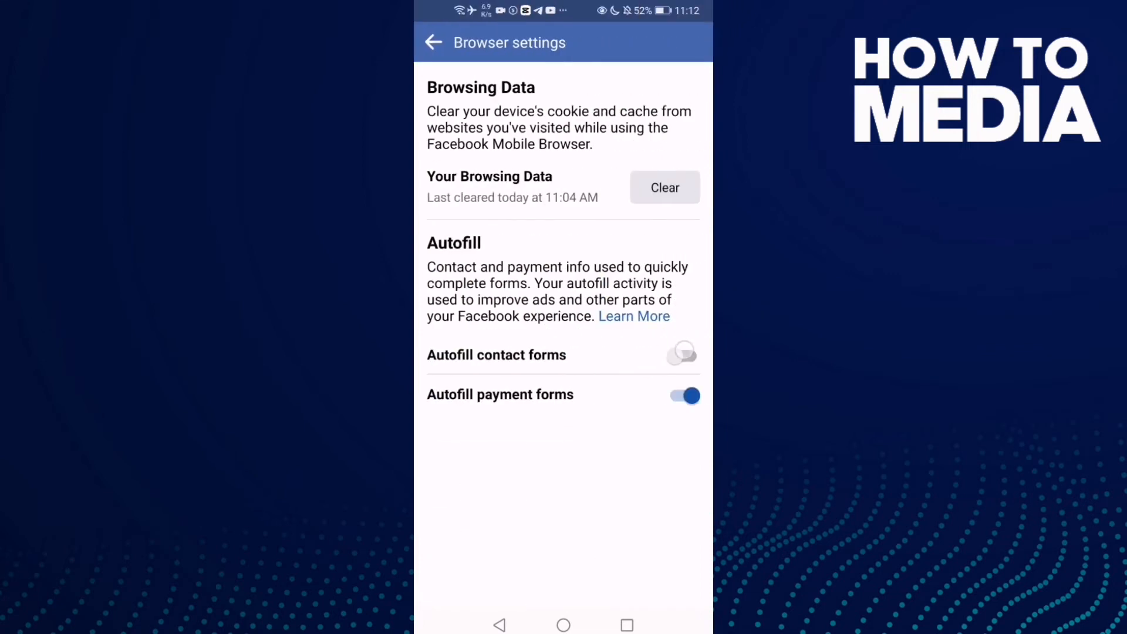
left_click(682, 354)
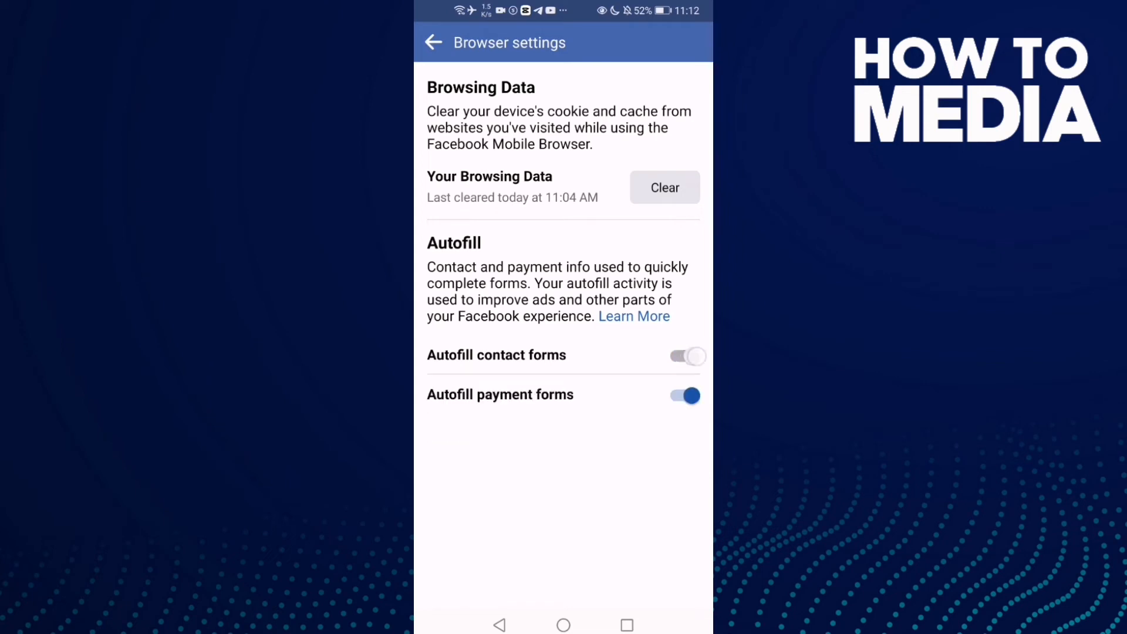
left_click(683, 355)
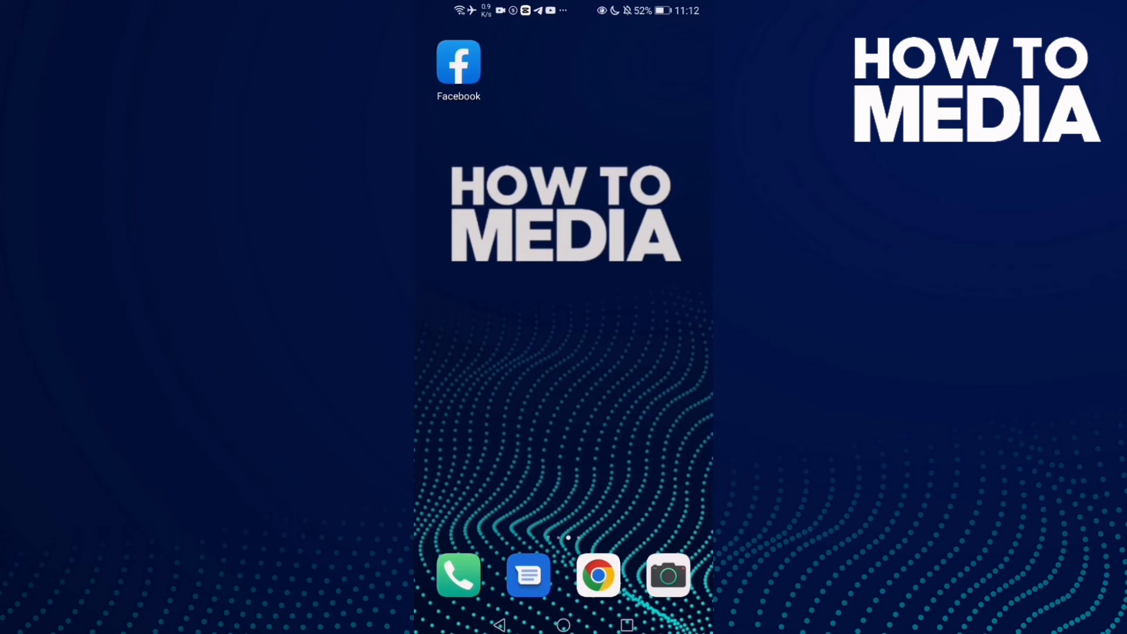
scroll("left", 3)
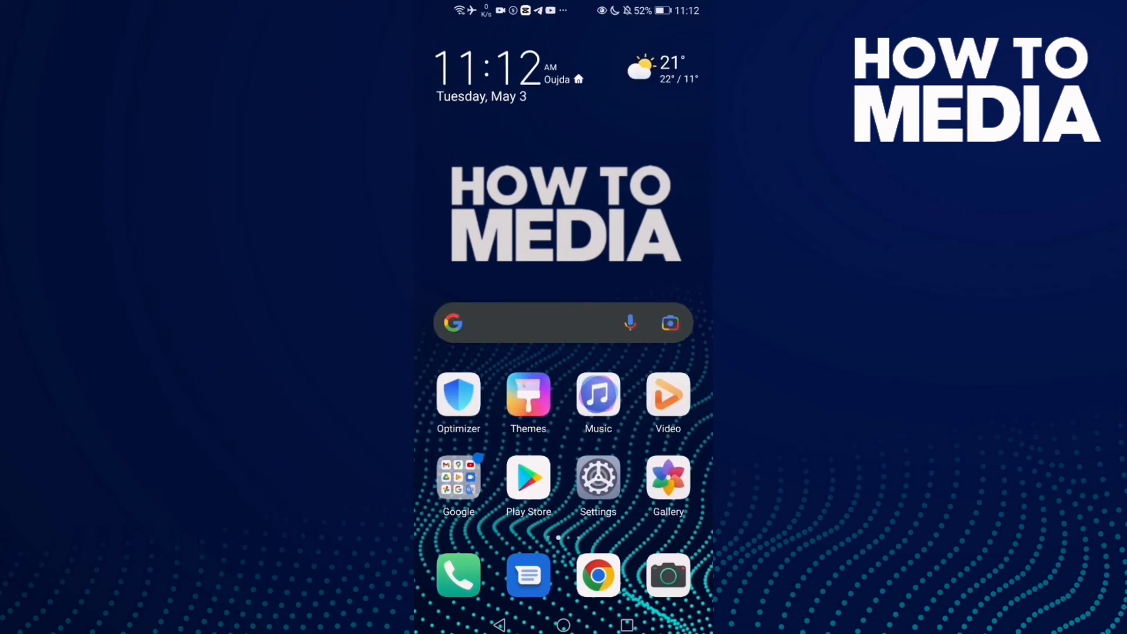